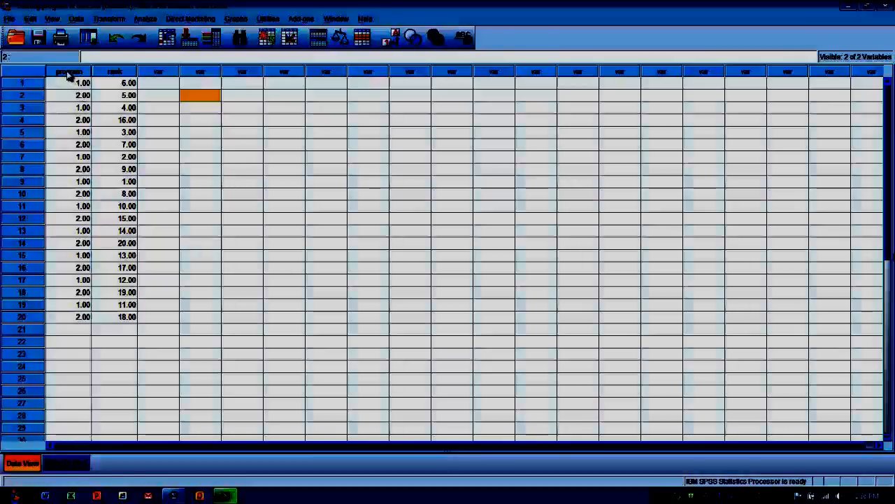
Select the program variable column and reach the Analyze menu's nonparametric legacy tests.
{"action": "left_click", "coordinate": [68, 71]}
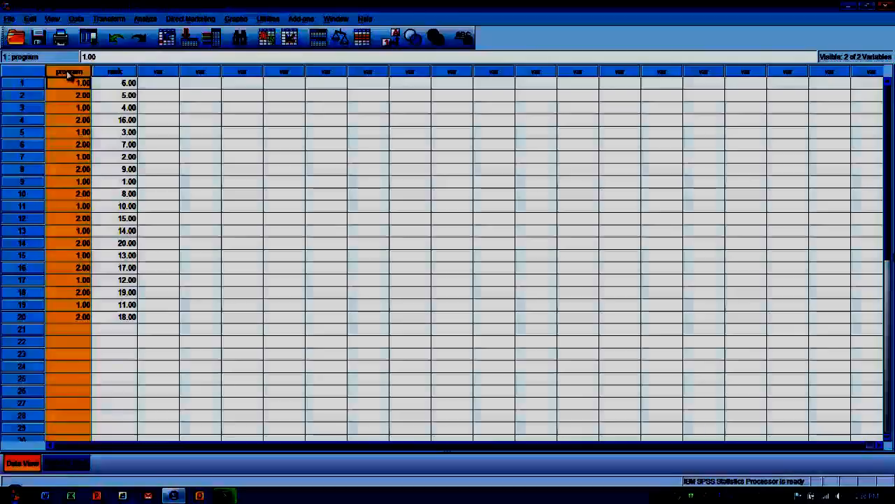
{"action": "mouse_move", "coordinate": [70, 120]}
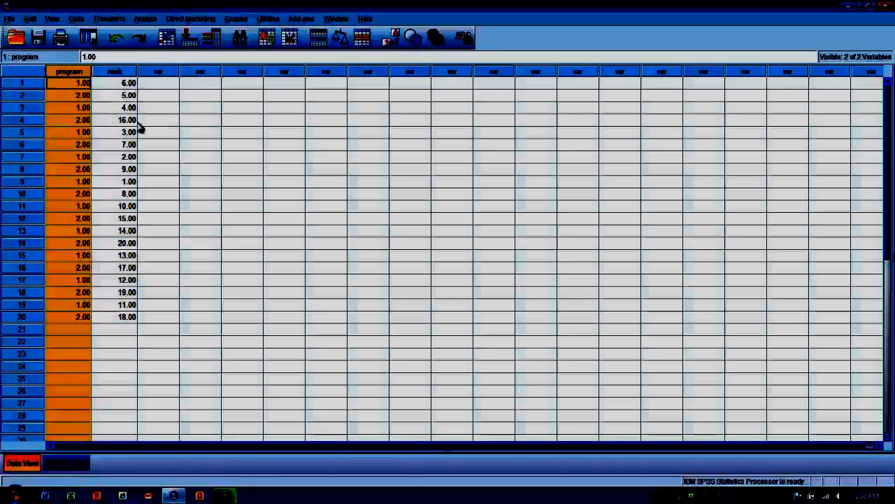
{"action": "mouse_move", "coordinate": [147, 168]}
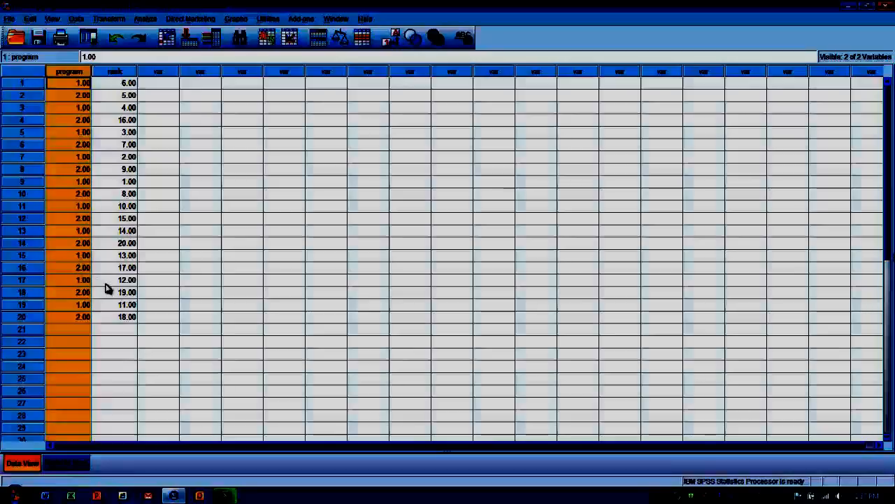
{"action": "mouse_move", "coordinate": [104, 297]}
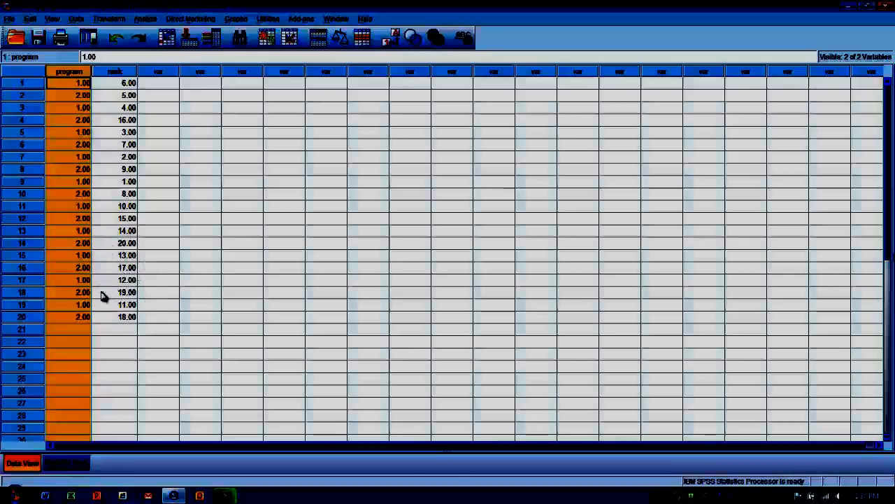
{"action": "mouse_move", "coordinate": [215, 292]}
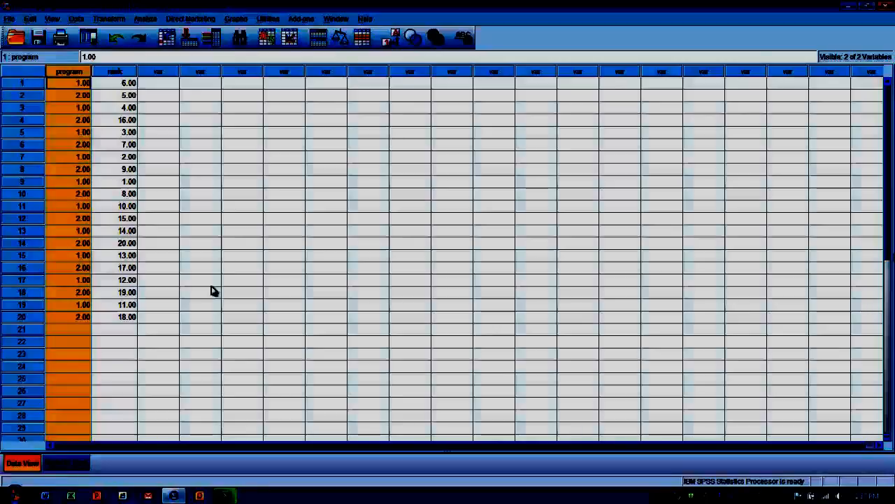
{"action": "mouse_move", "coordinate": [165, 241]}
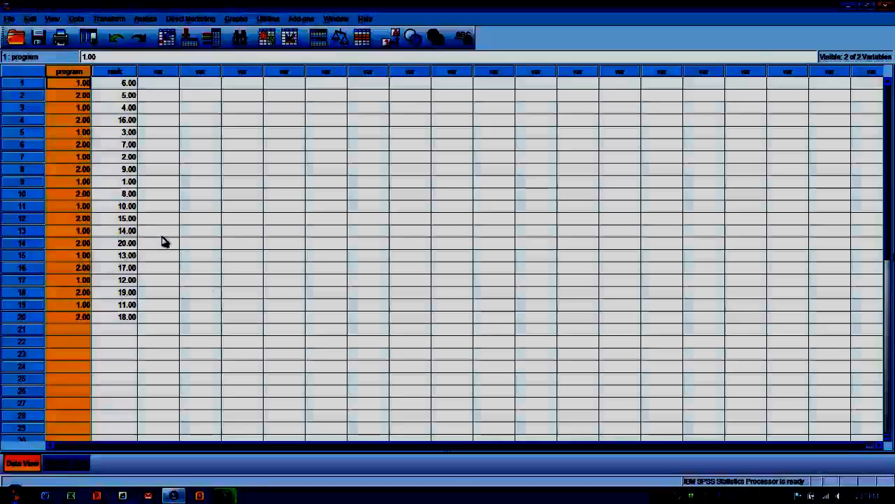
{"action": "mouse_move", "coordinate": [175, 218]}
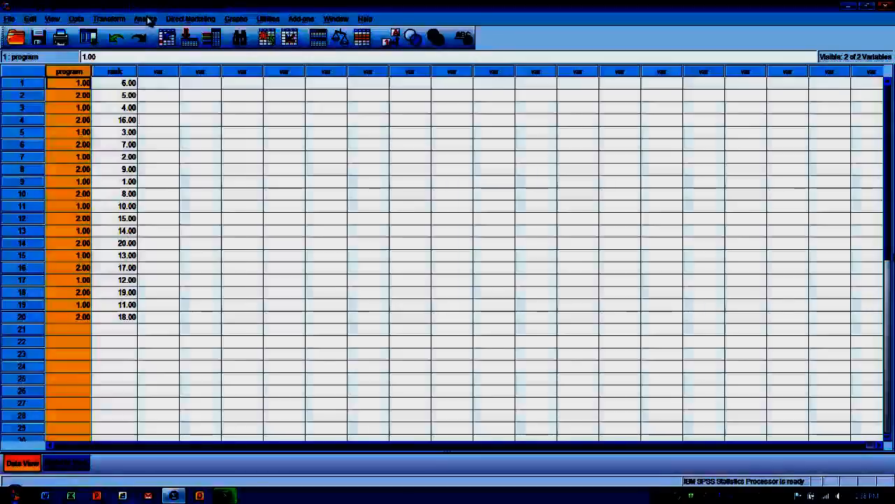
{"action": "left_click", "coordinate": [145, 19]}
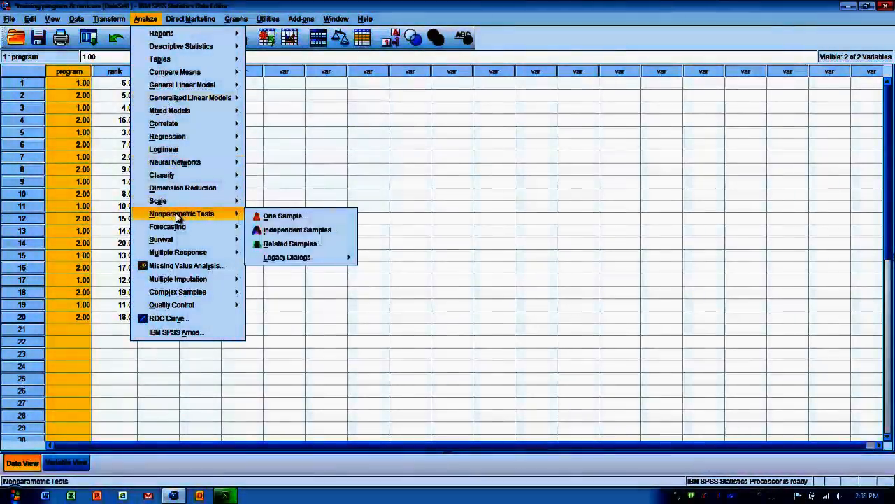
{"action": "mouse_move", "coordinate": [285, 215]}
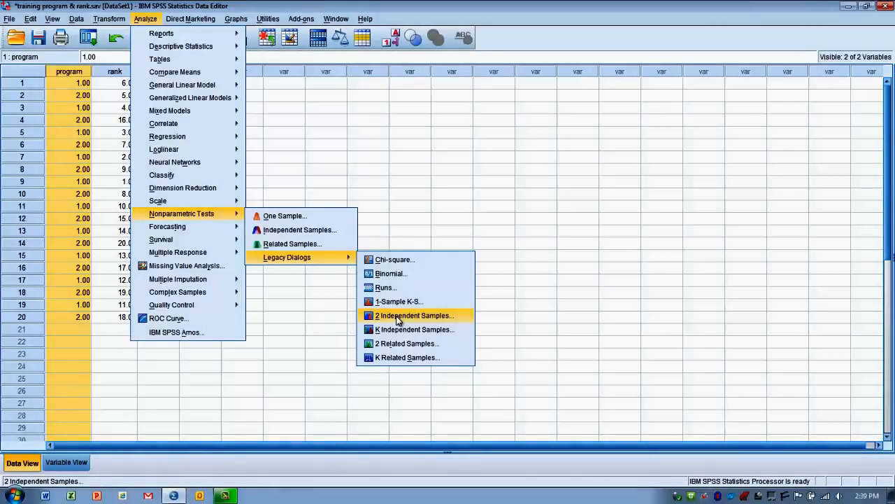
Set rank as test variable, program as grouping variable with groups 1 and 2, Mann-Whitney U chosen.
{"action": "left_click", "coordinate": [414, 316]}
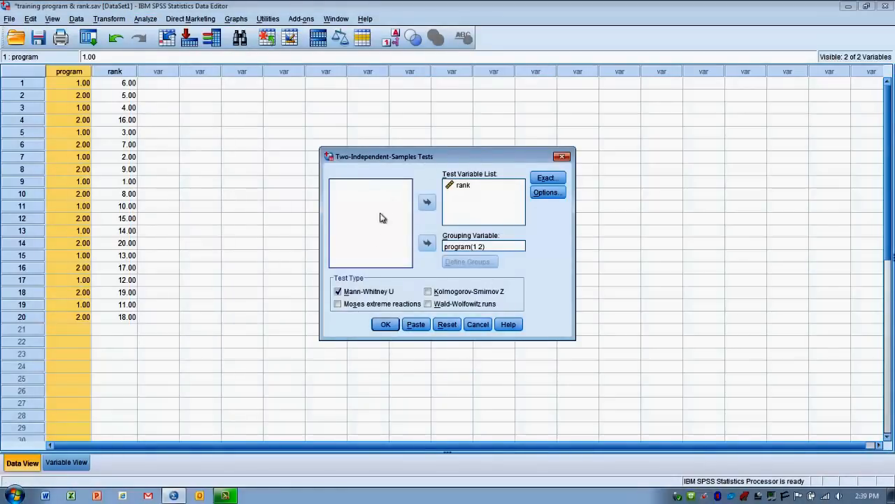
{"action": "mouse_move", "coordinate": [498, 173]}
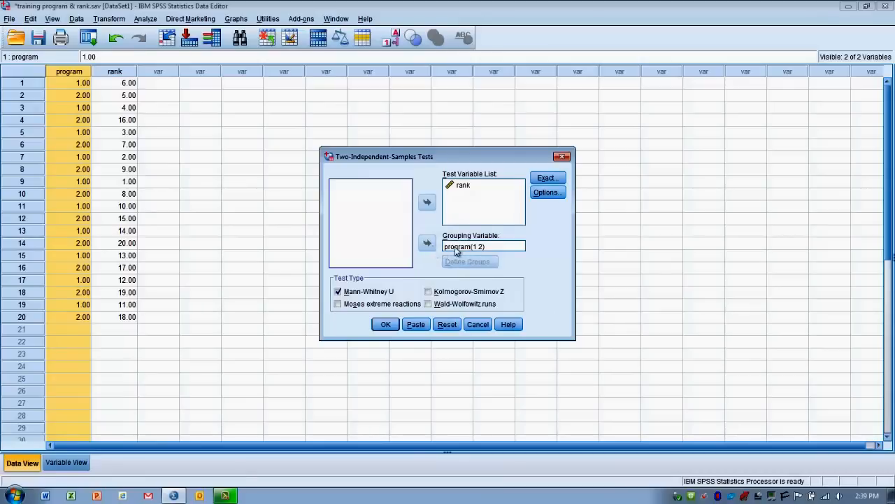
{"action": "left_click", "coordinate": [484, 246]}
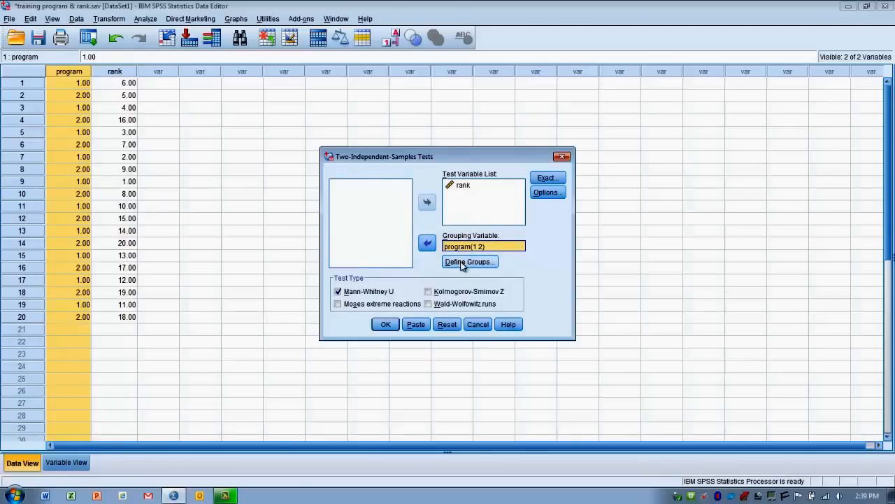
{"action": "left_click", "coordinate": [468, 262]}
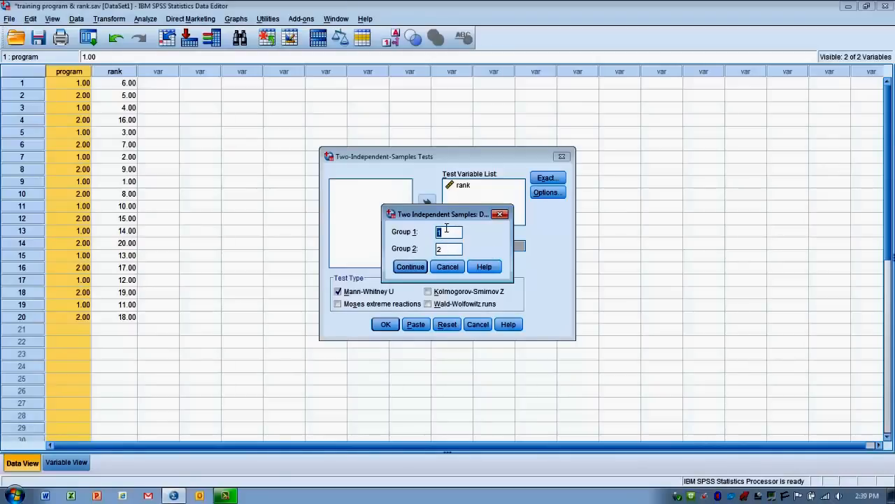
{"action": "mouse_move", "coordinate": [552, 263]}
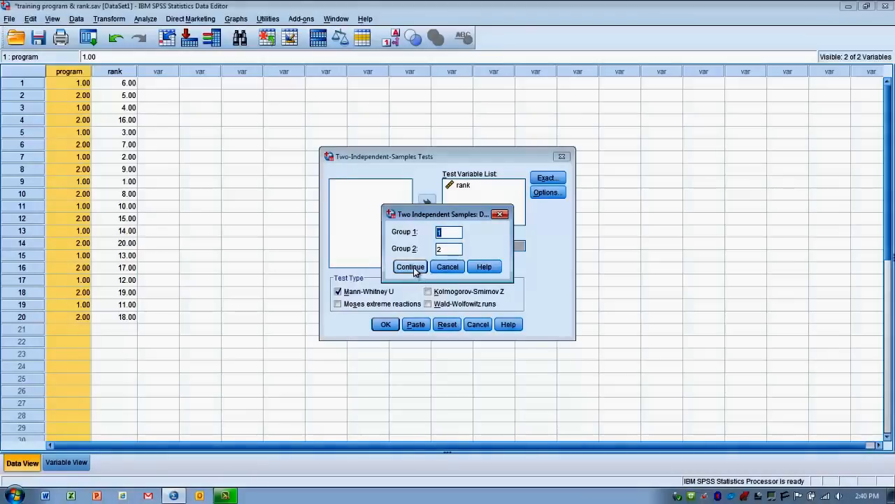
{"action": "left_click", "coordinate": [410, 266]}
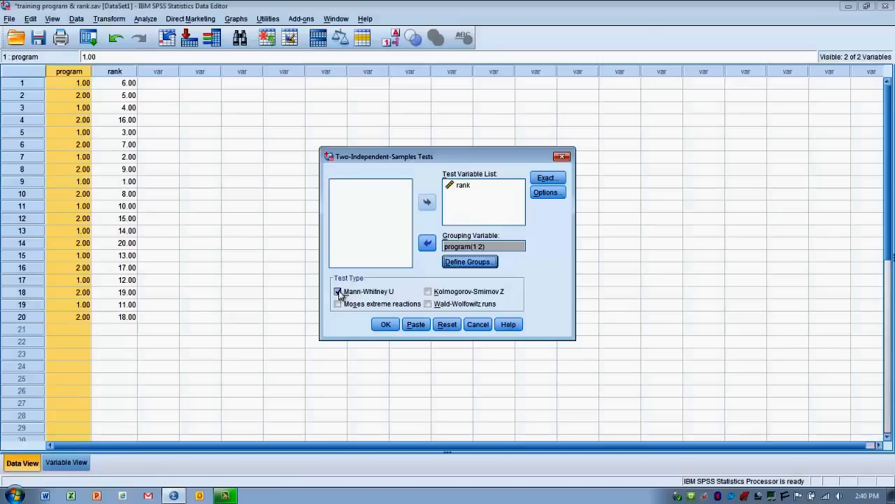
{"action": "left_click", "coordinate": [339, 292]}
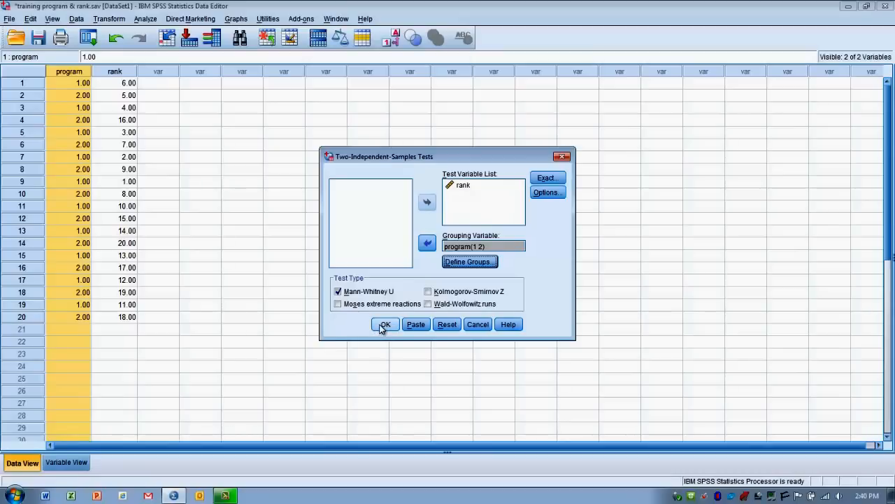
Run the Mann-Whitney U test and select the Ranks table in the output.
{"action": "left_click", "coordinate": [384, 325]}
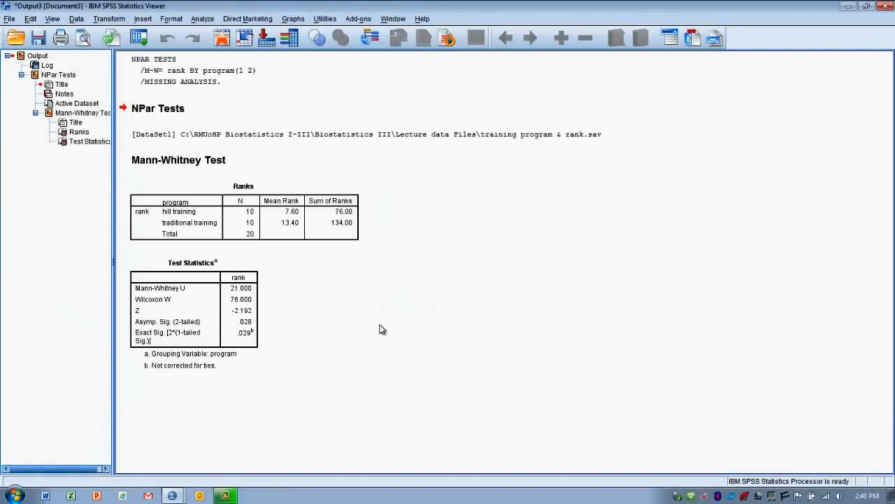
{"action": "left_click", "coordinate": [204, 210]}
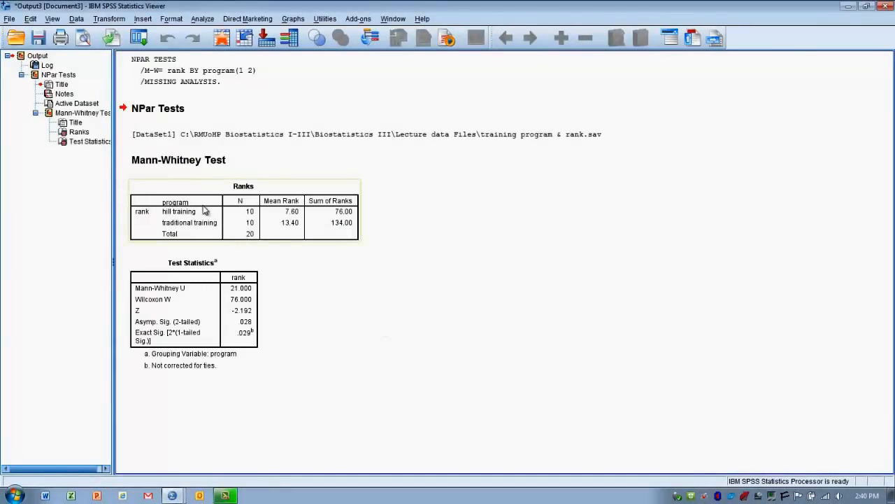
{"action": "mouse_move", "coordinate": [185, 221]}
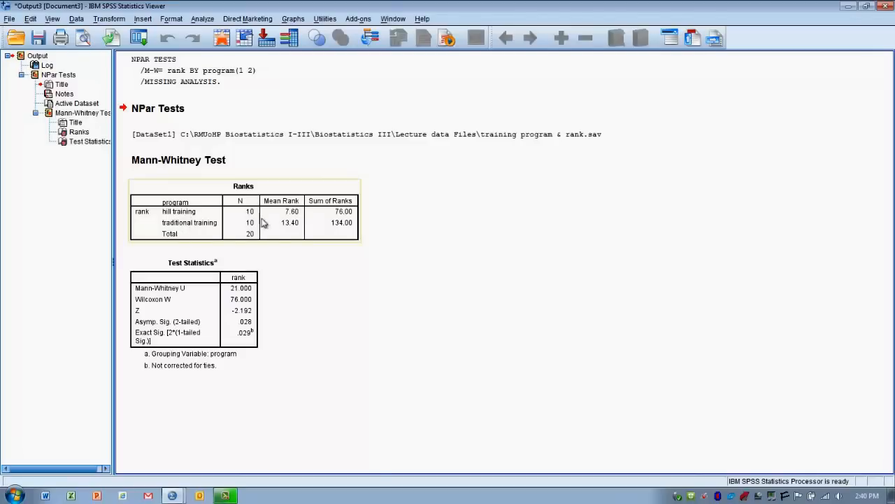
{"action": "mouse_move", "coordinate": [274, 220]}
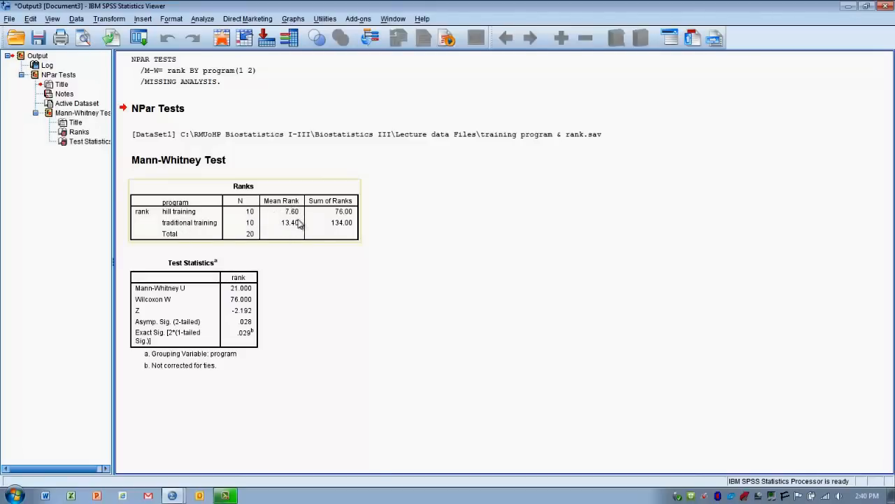
{"action": "mouse_move", "coordinate": [297, 215]}
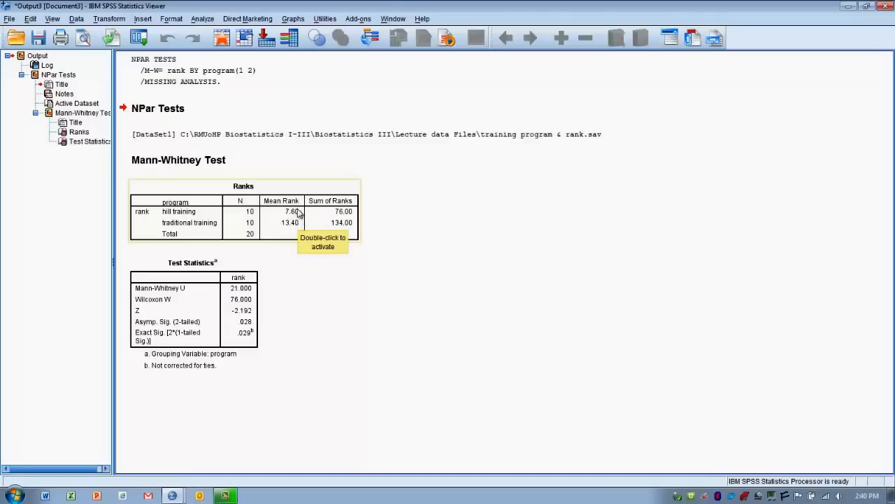
{"action": "mouse_move", "coordinate": [319, 265]}
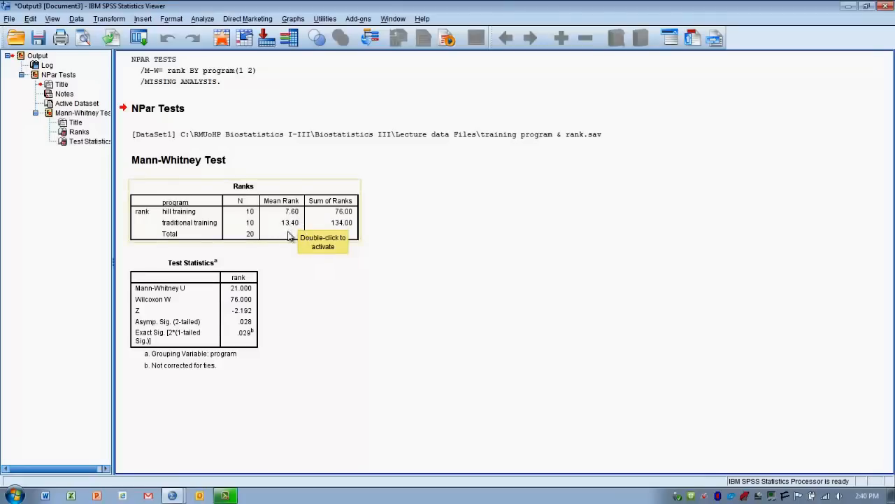
{"action": "mouse_move", "coordinate": [294, 262]}
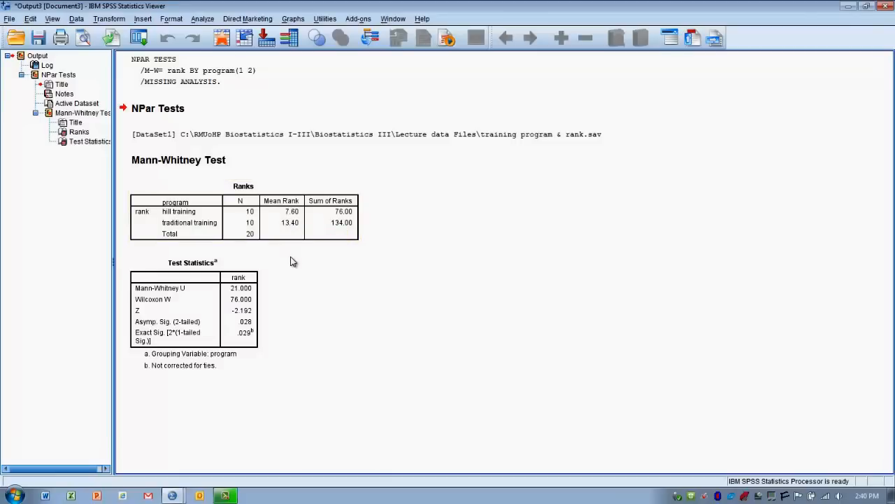
{"action": "mouse_move", "coordinate": [263, 283]}
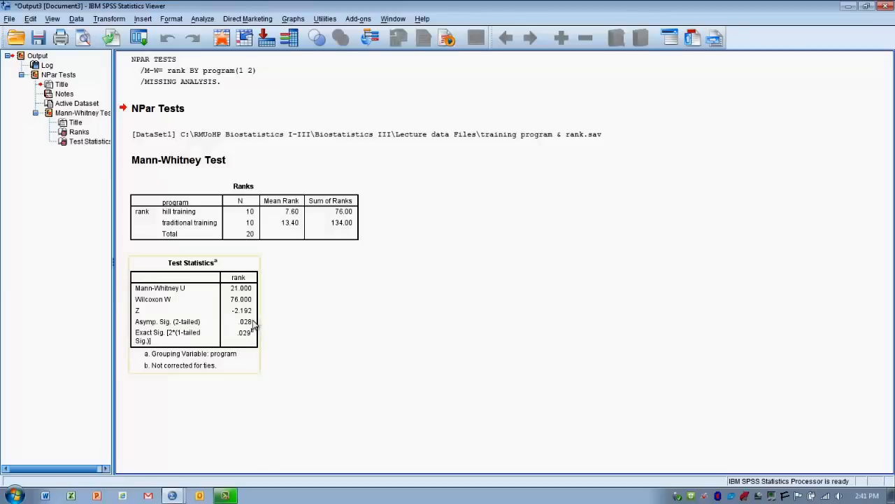
{"action": "mouse_move", "coordinate": [249, 321]}
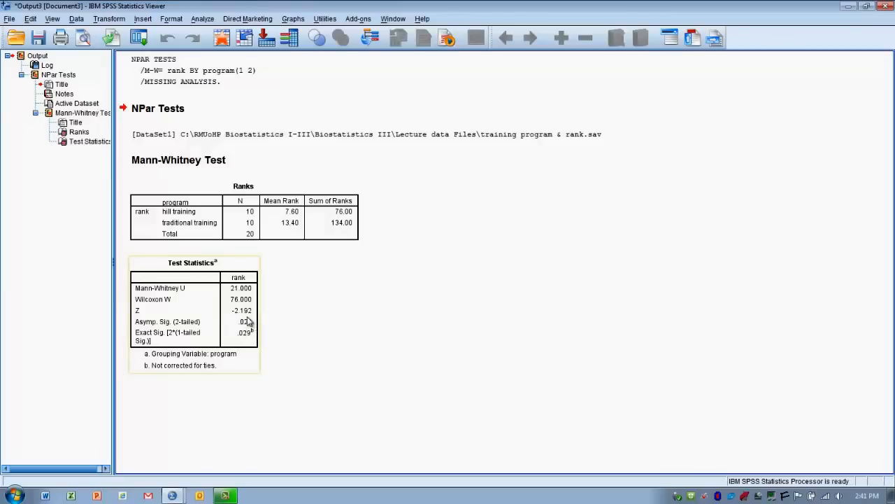